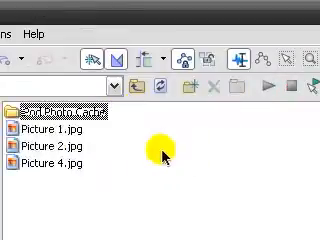
mouse_move(145, 150)
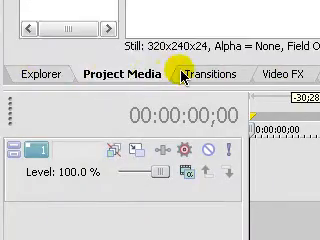
Add a generated media clip to open the generator settings with texture presets
click(32, 72)
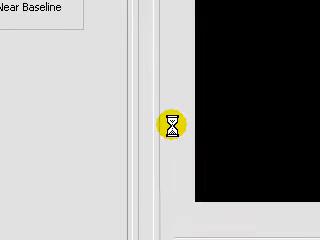
mouse_move(128, 239)
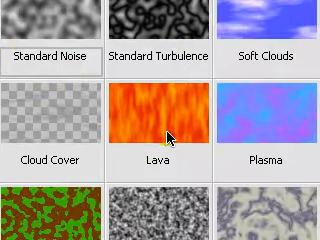
Scroll the Noise Texture parameters to apply the orange Lava texture to the intro
scroll(down, 3)
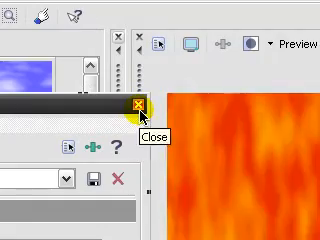
click(132, 102)
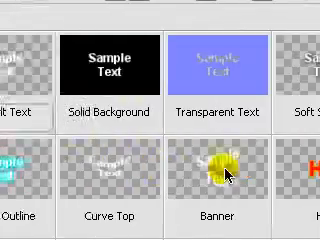
scroll(down, 3)
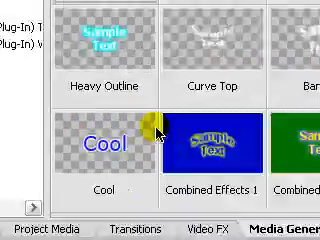